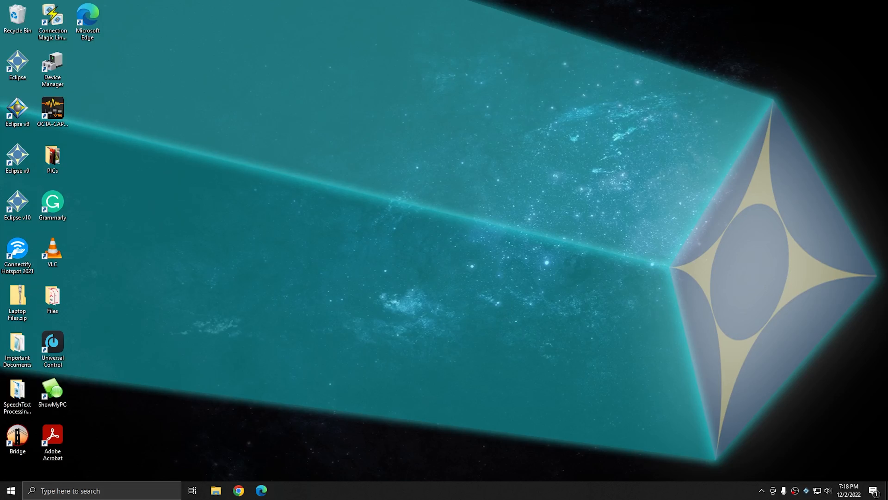
Launch Microsoft Paint from the taskbar search with a blank untitled picture.
text(paint)
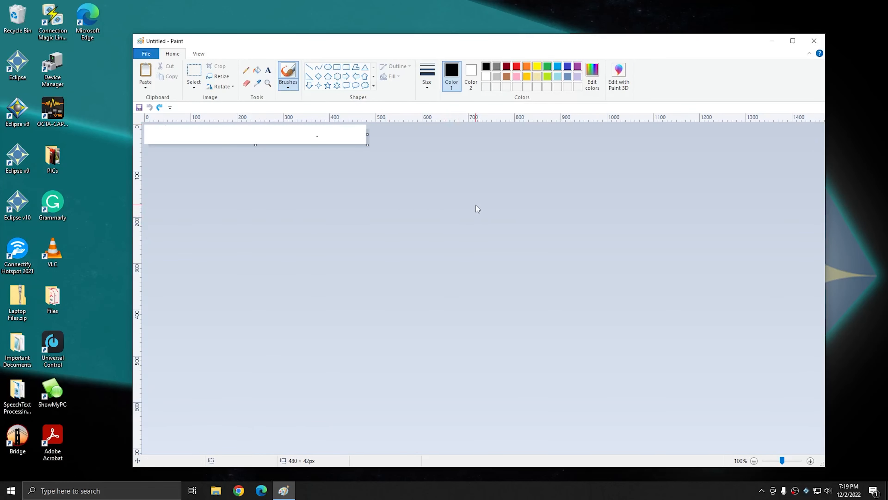
Paste the full-screen Print Screen capture into Paint, then close Paint without saving.
key(ctrl+v)
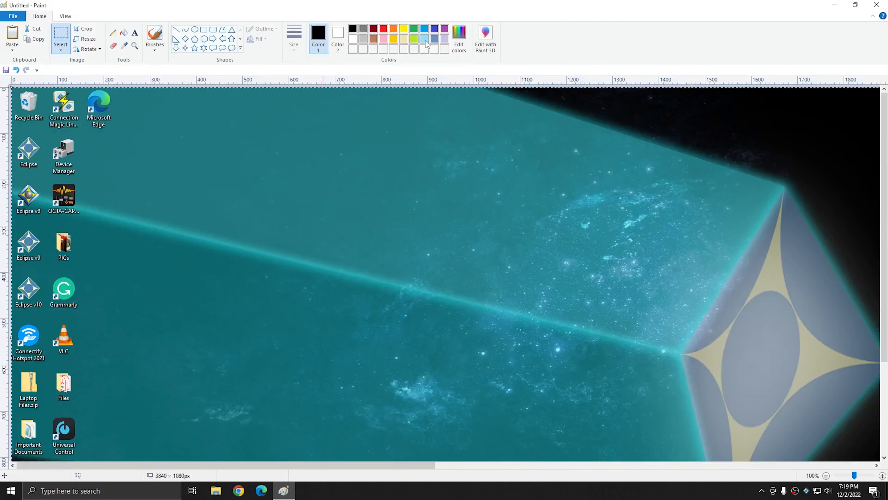
mouse_move(462, 217)
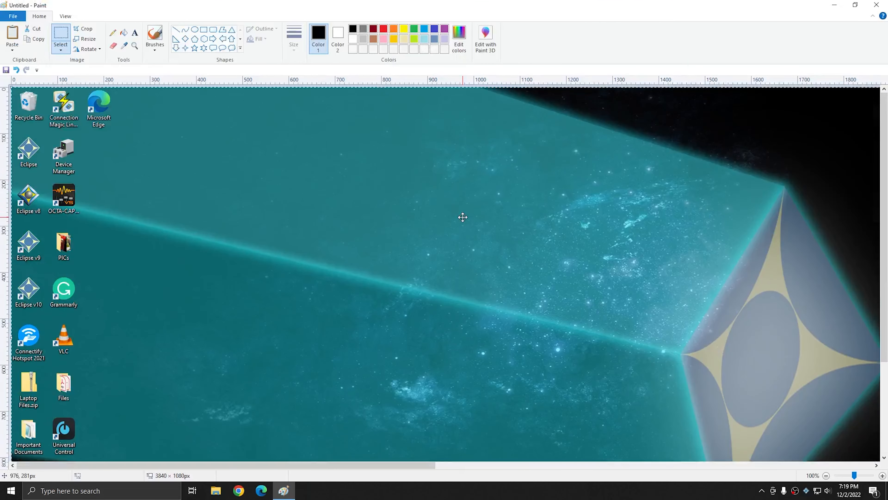
mouse_move(363, 437)
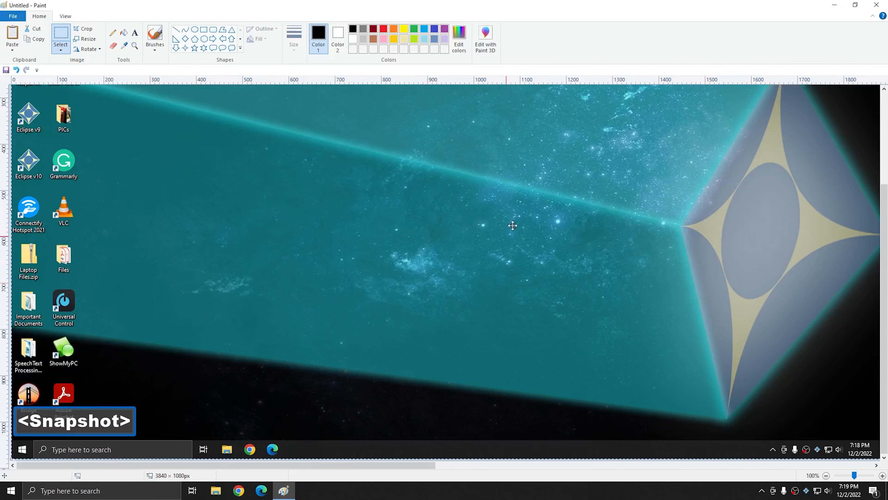
click(13, 16)
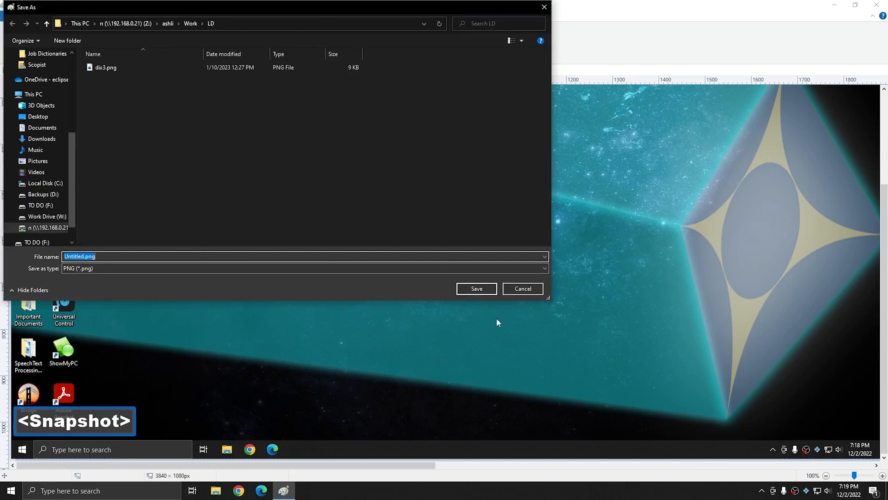
click(522, 288)
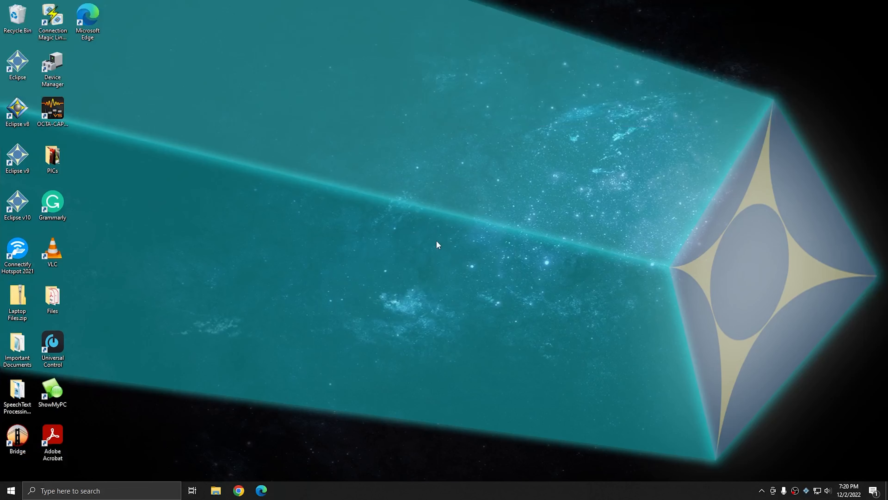
mouse_move(394, 260)
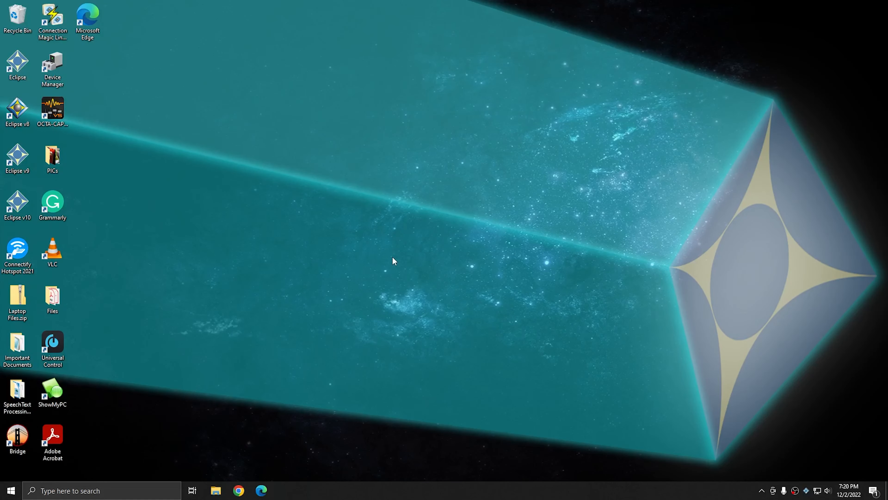
mouse_move(482, 137)
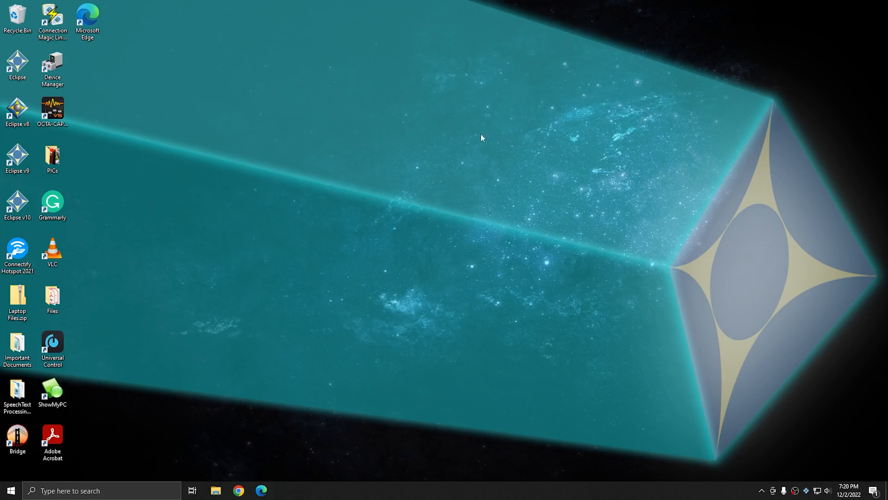
Open the Sample.pdf transcript in Adobe Acrobat Pro from the desktop.
double_click(51, 436)
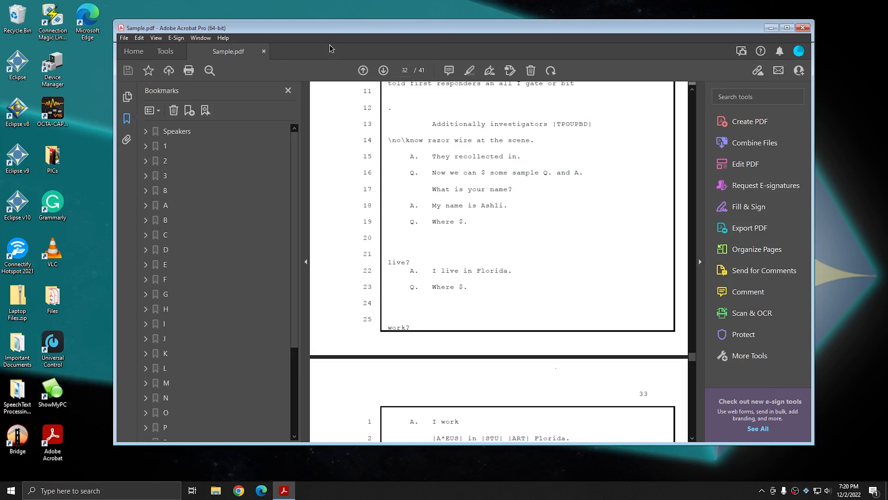
Capture only the Acrobat window with Alt+Print Screen and reopen Paint with a blank picture.
key(alt)
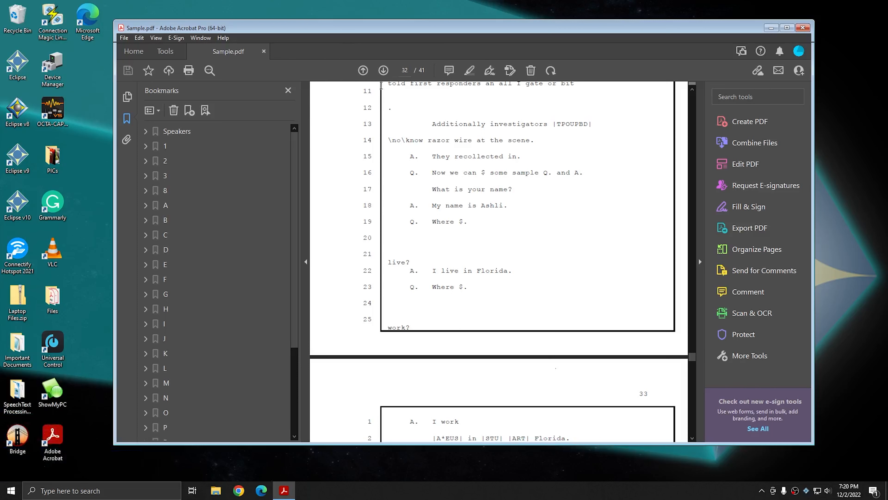
text(paint)
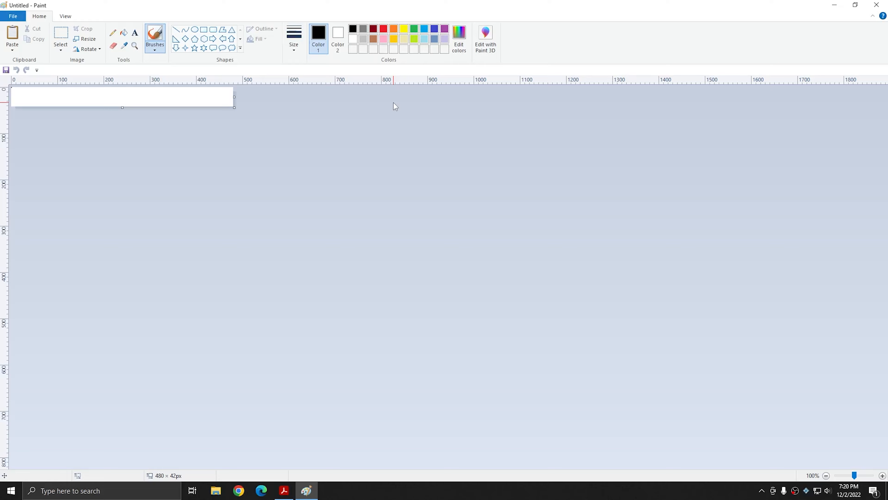
Paste the Acrobat window capture, then paste a capture of Paint's own window over it.
click(284, 491)
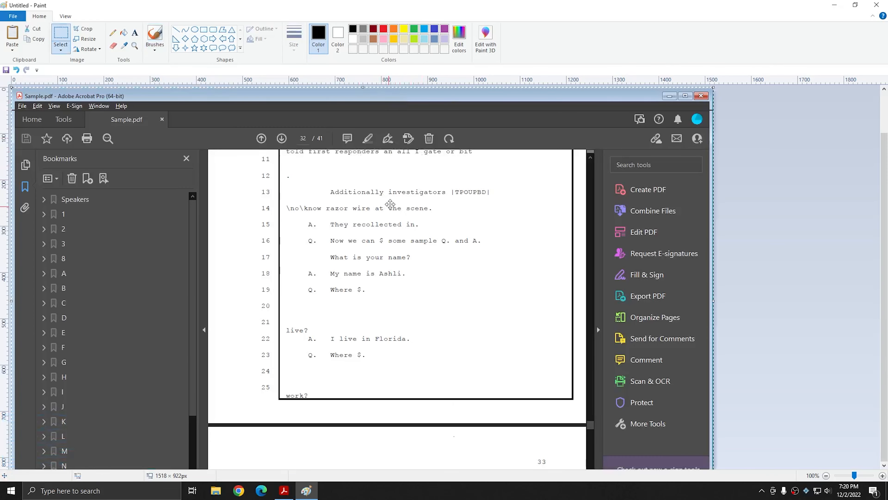
scroll(down, 3)
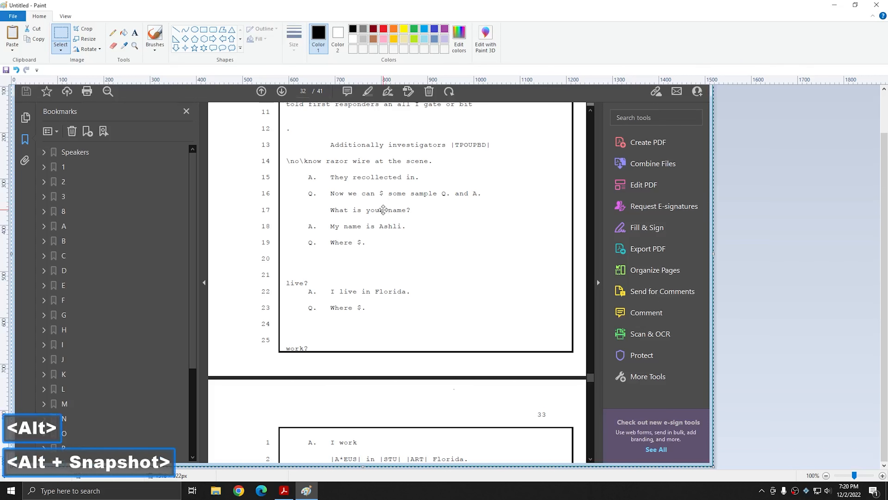
key(ctrl+v)
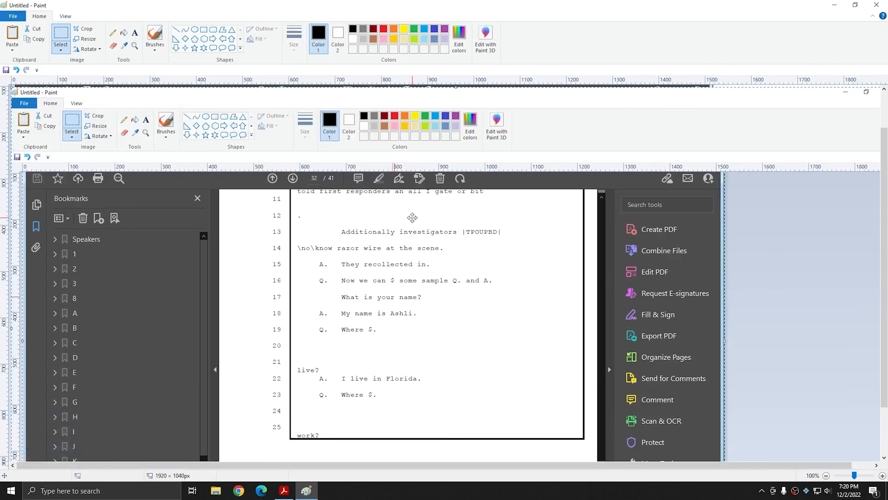
mouse_move(327, 194)
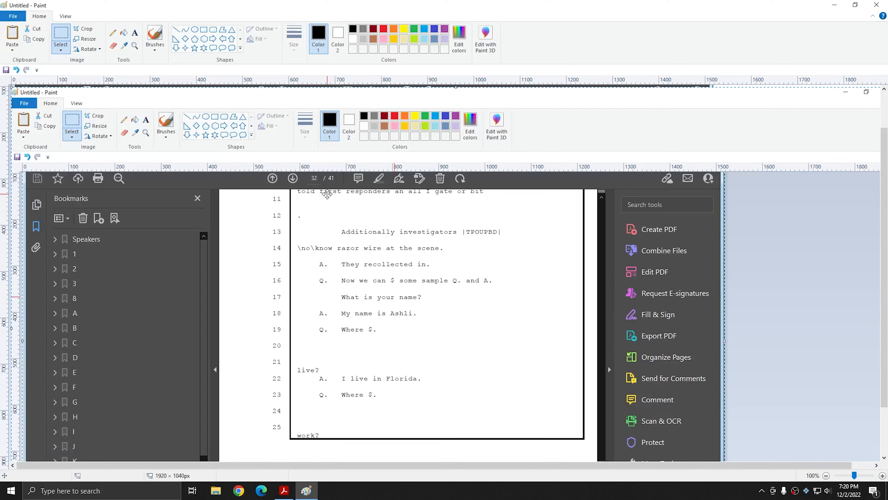
mouse_move(81, 15)
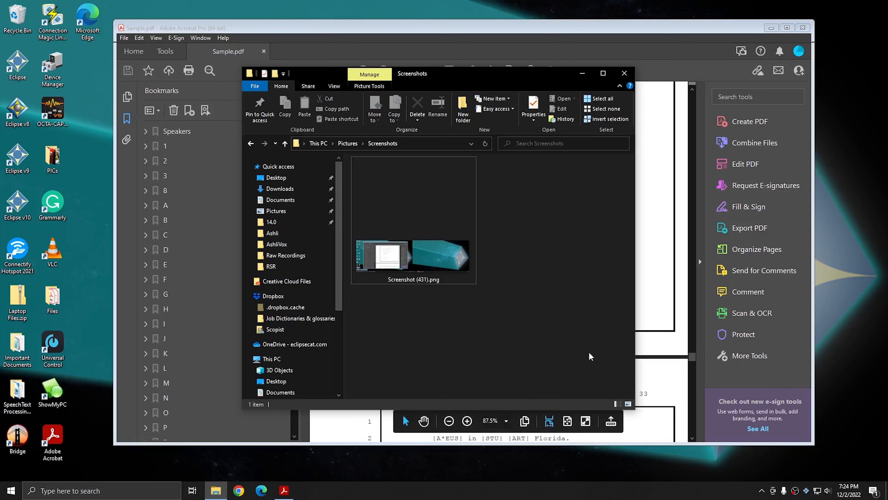
mouse_move(403, 260)
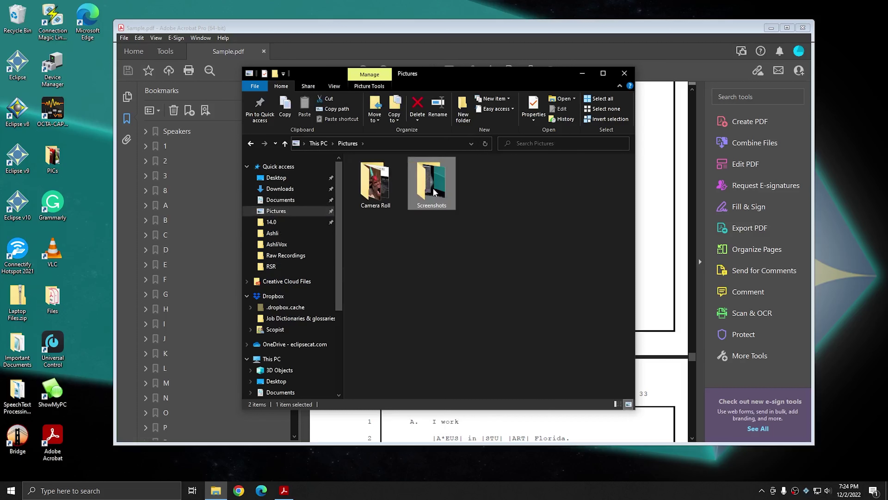
double_click(431, 179)
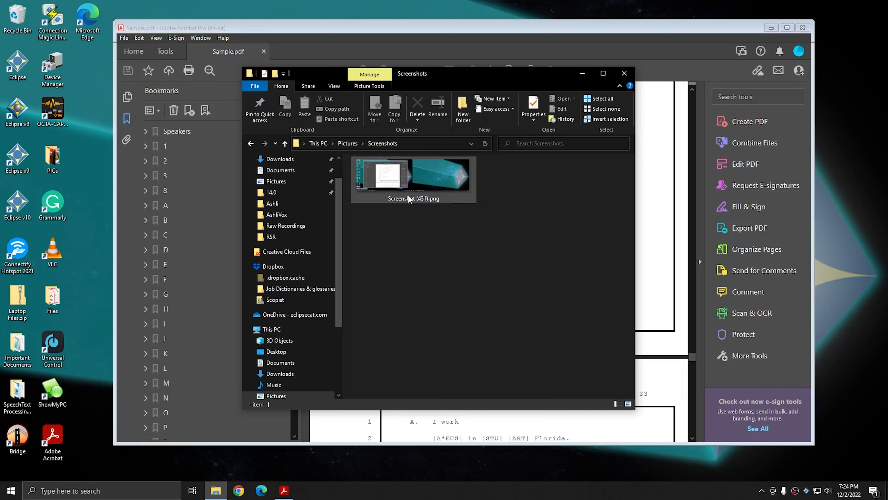
mouse_move(447, 182)
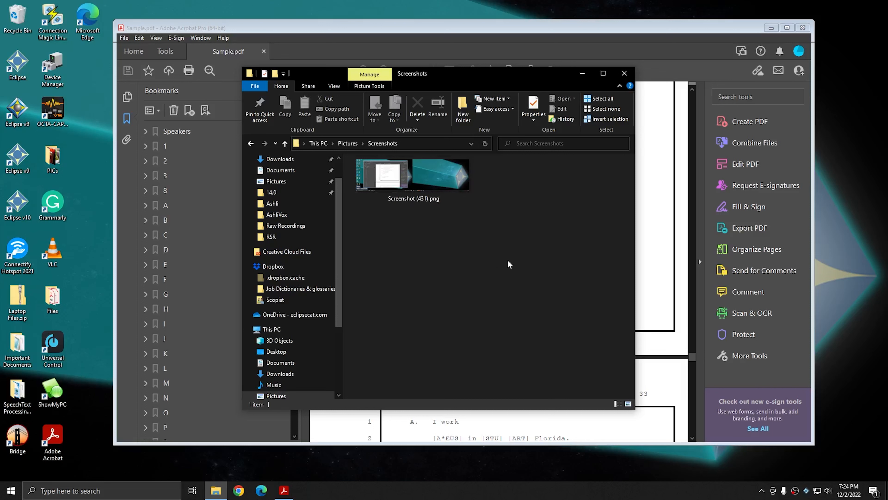
mouse_move(466, 250)
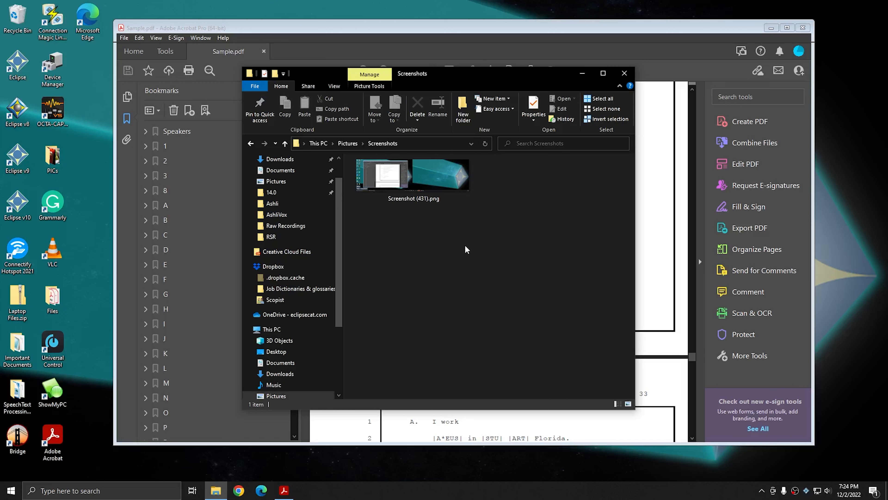